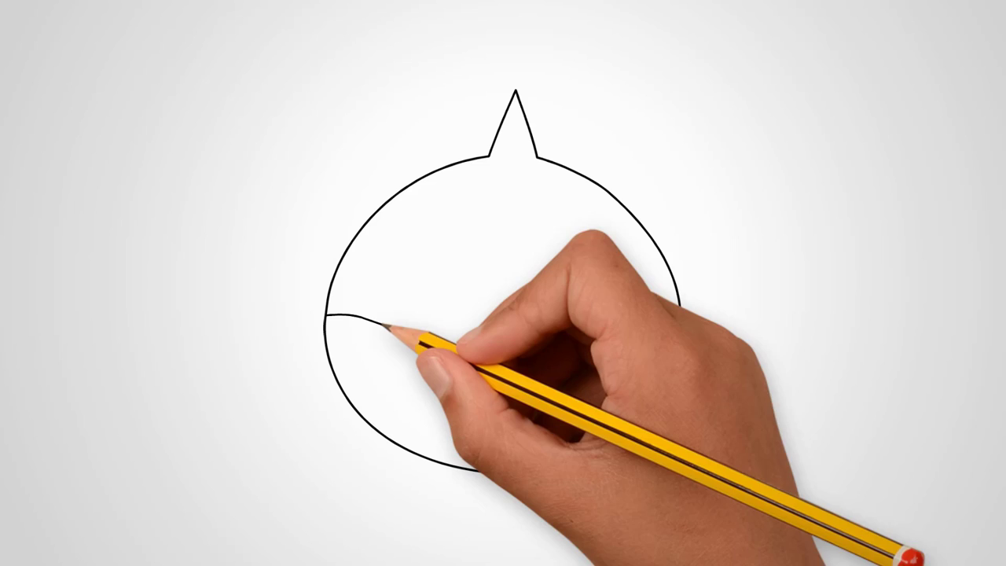
pyautogui.moveTo(330, 319); pyautogui.dragTo(668, 331)
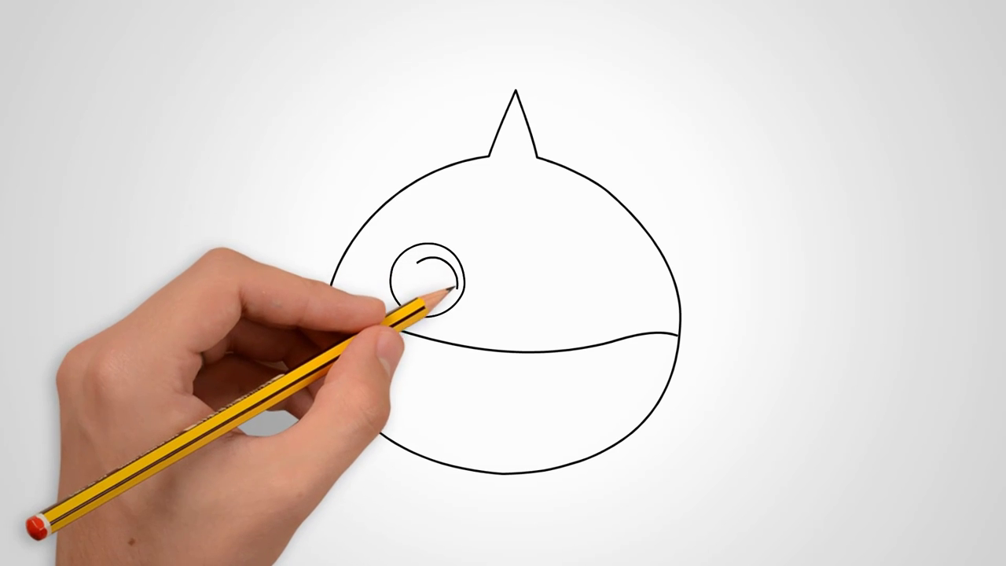
pyautogui.moveTo(425, 283); pyautogui.dragTo(409, 279)
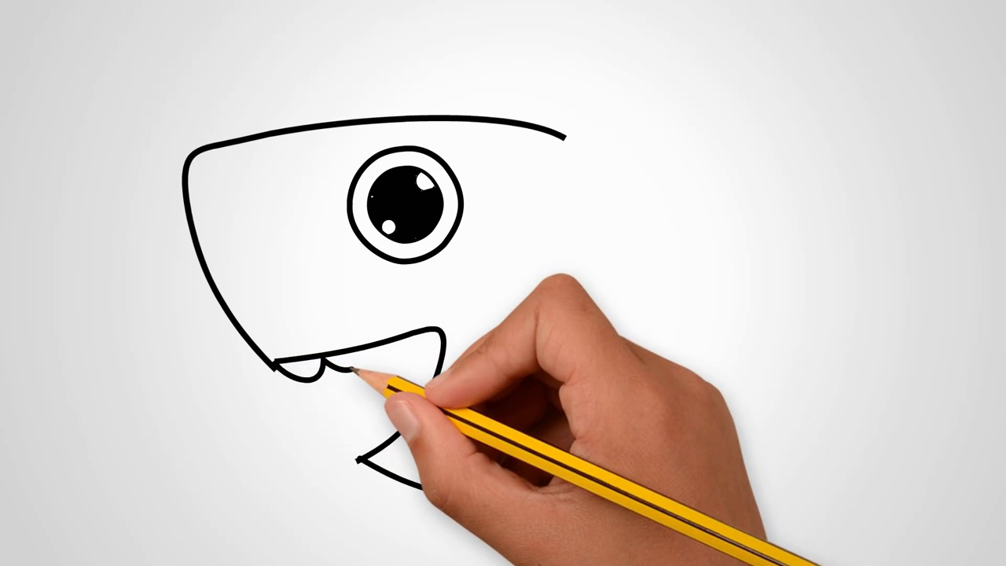
pyautogui.moveTo(353, 370); pyautogui.dragTo(424, 346)
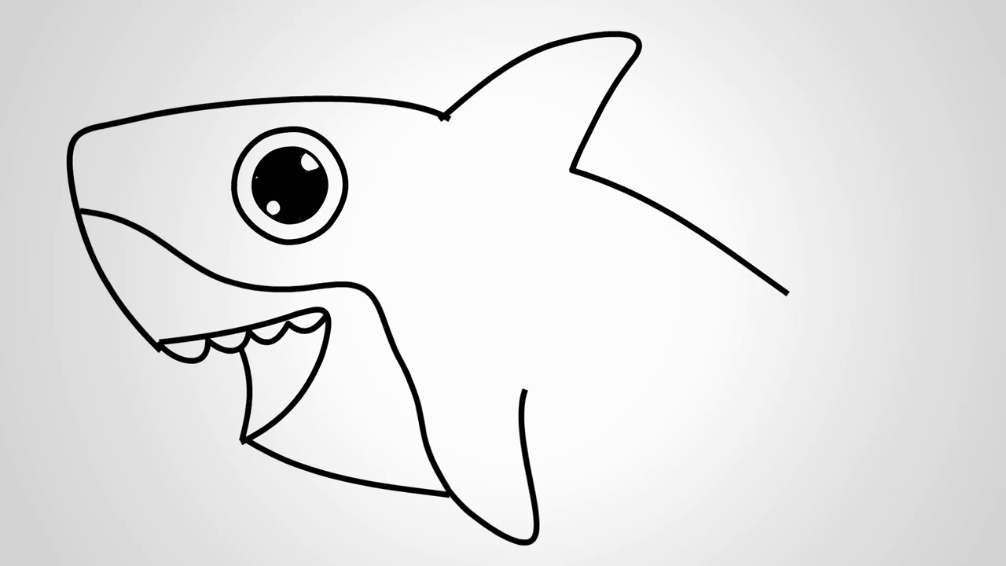
pyautogui.moveTo(790, 291); pyautogui.dragTo(888, 401)
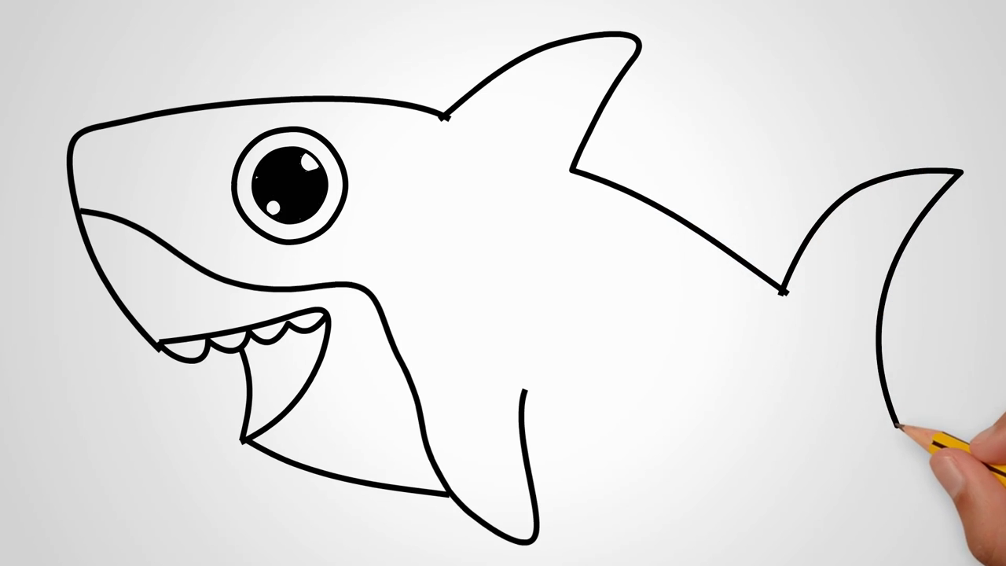